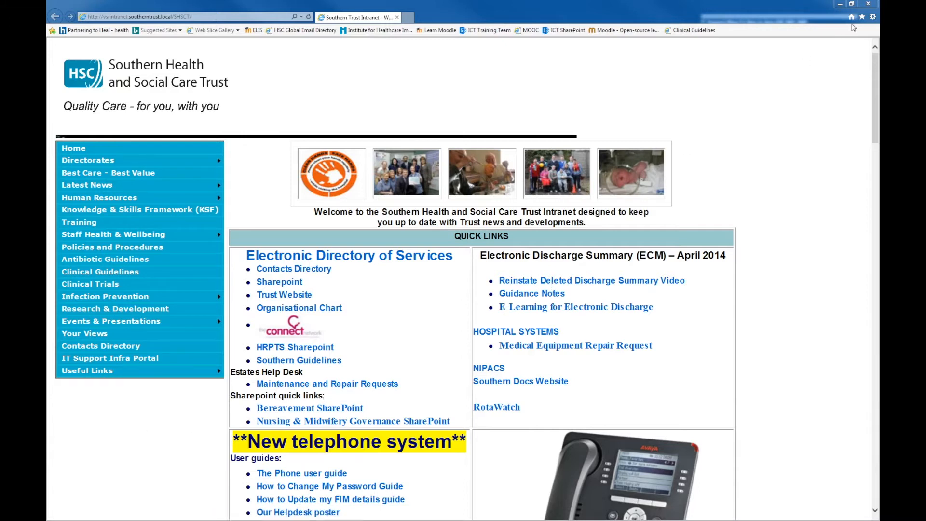
Launch HRPTS Portal from the SHSCT Favourites folder and log on with the saved credentials
{"action": "left_click", "coordinate": [861, 16]}
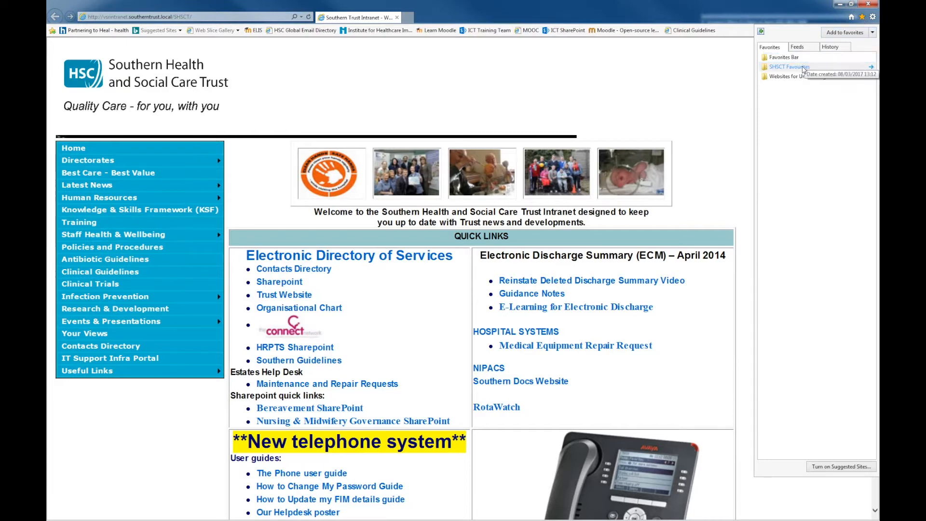
{"action": "left_click", "coordinate": [788, 66]}
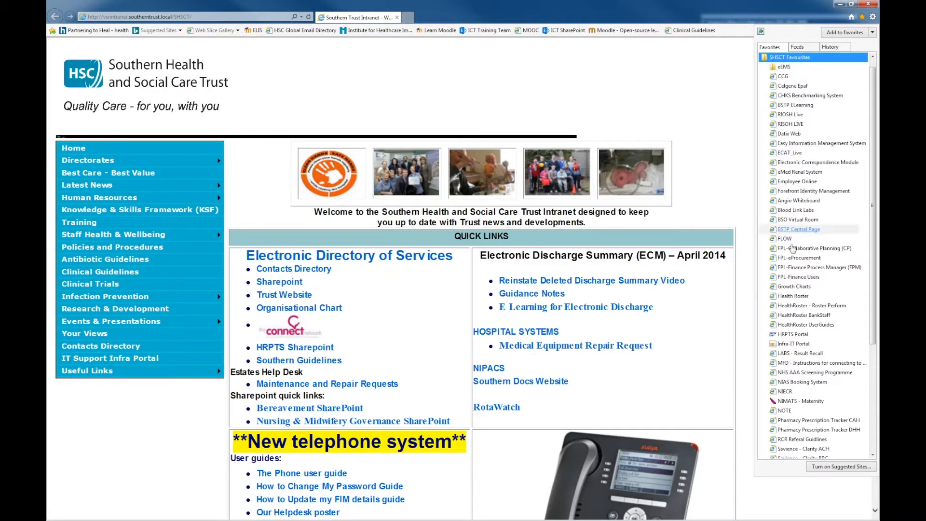
{"action": "mouse_move", "coordinate": [793, 334]}
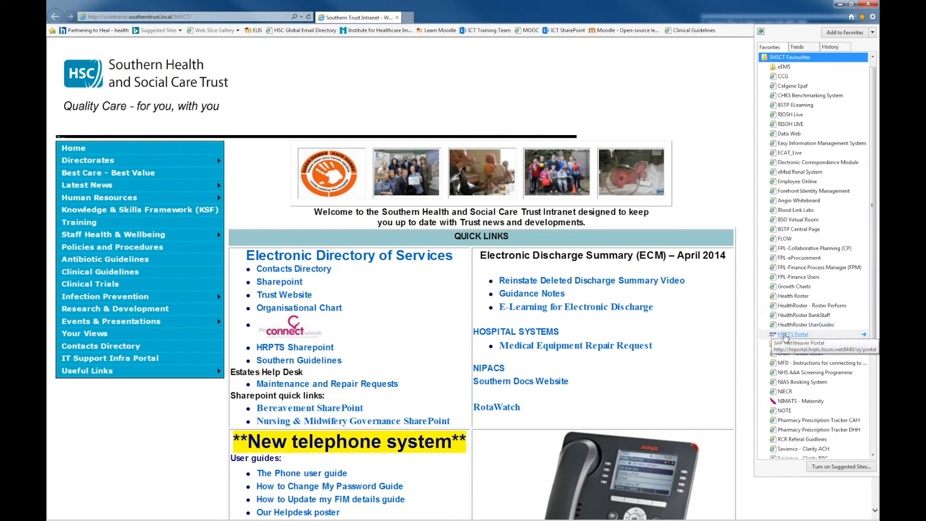
{"action": "left_click", "coordinate": [791, 333]}
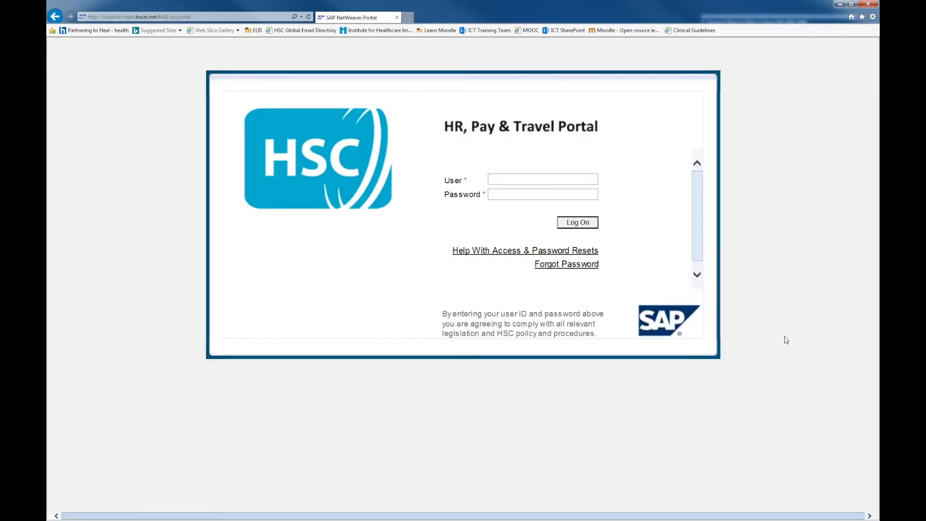
{"action": "left_click", "coordinate": [576, 222]}
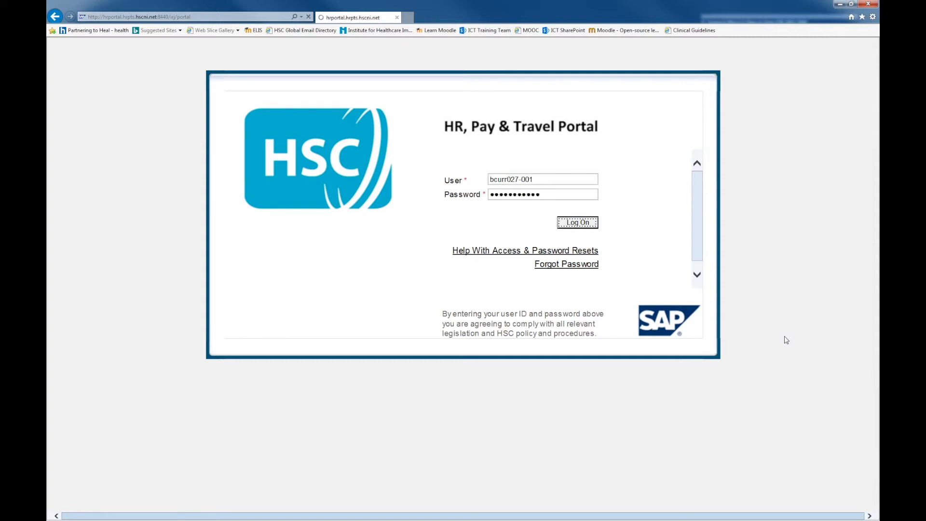
{"action": "left_click", "coordinate": [577, 223]}
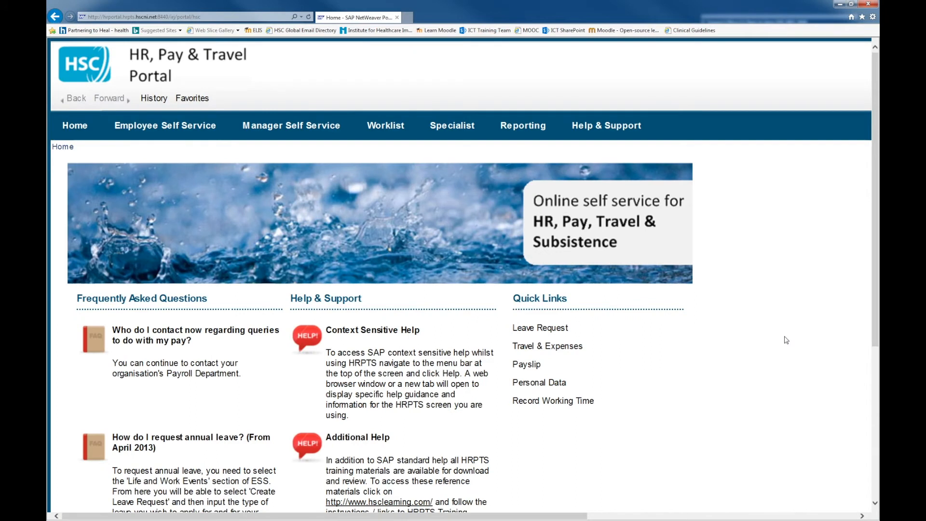
{"action": "mouse_move", "coordinate": [171, 125]}
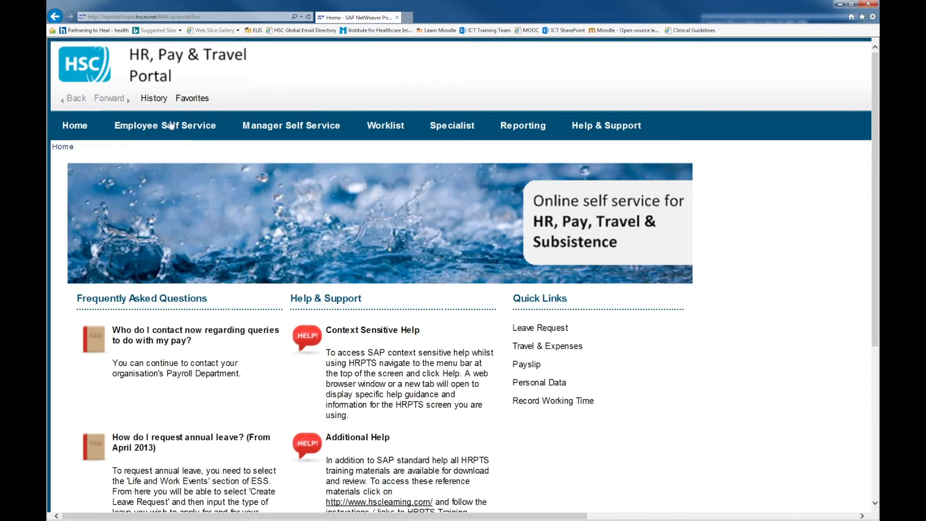
Go to Employee Self Service to show the Employee Services overview
{"action": "left_click", "coordinate": [165, 126]}
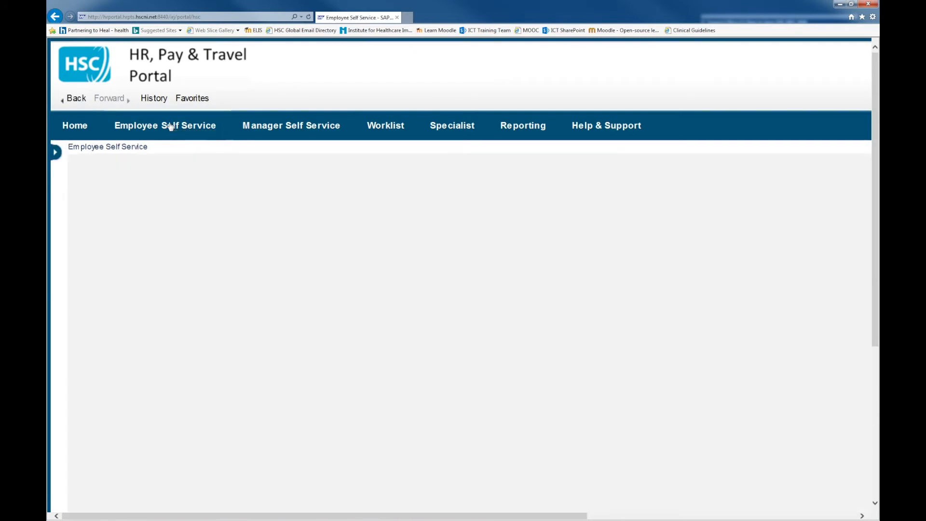
{"action": "left_click", "coordinate": [165, 126]}
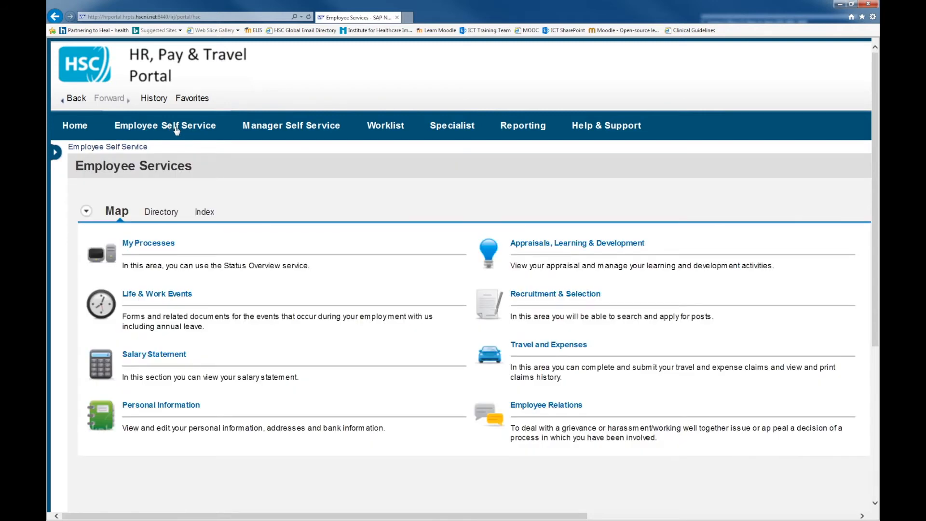
{"action": "mouse_move", "coordinate": [372, 211]}
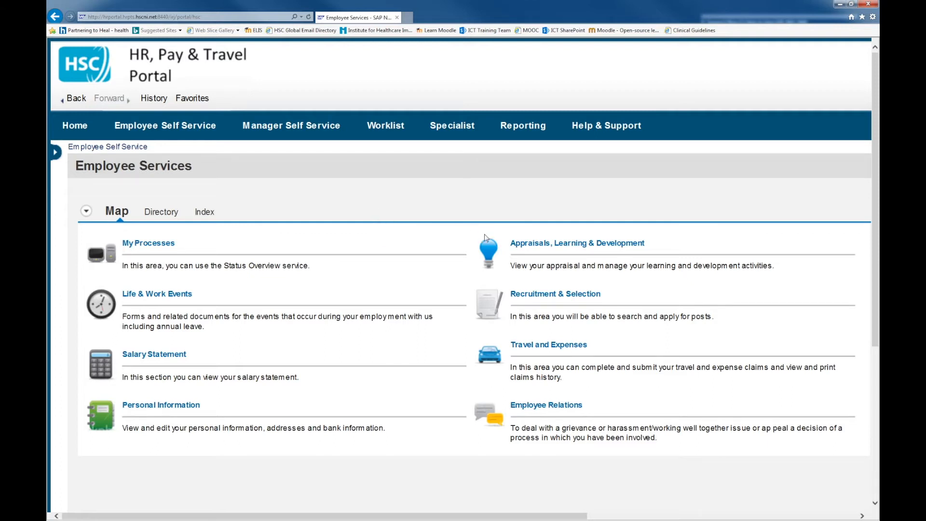
Go through Appraisals, Learning & Development into the Learning Portal
{"action": "left_click", "coordinate": [576, 243]}
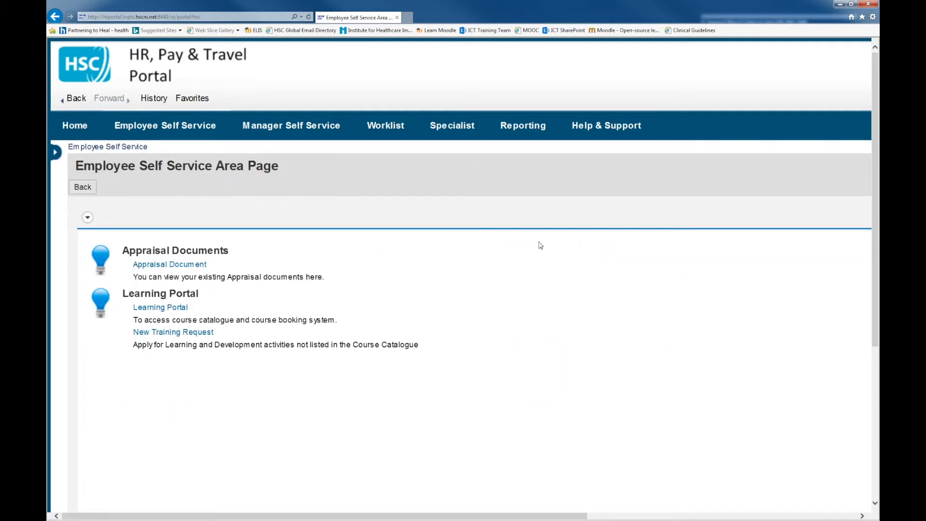
{"action": "mouse_move", "coordinate": [534, 243]}
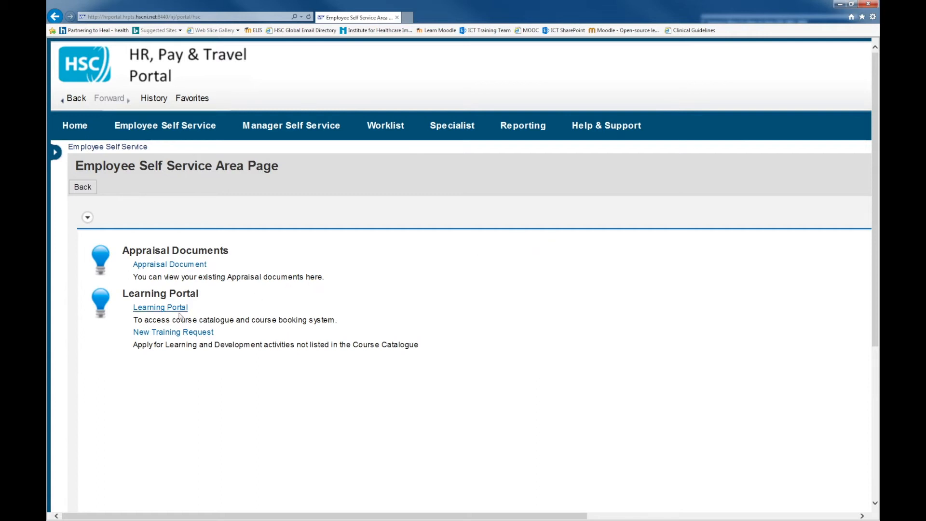
{"action": "mouse_move", "coordinate": [153, 311]}
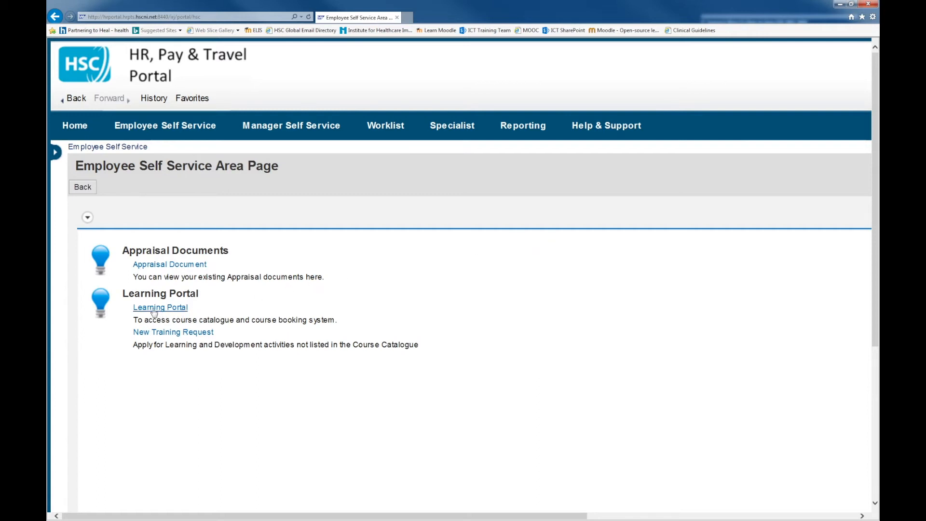
{"action": "left_click", "coordinate": [159, 306]}
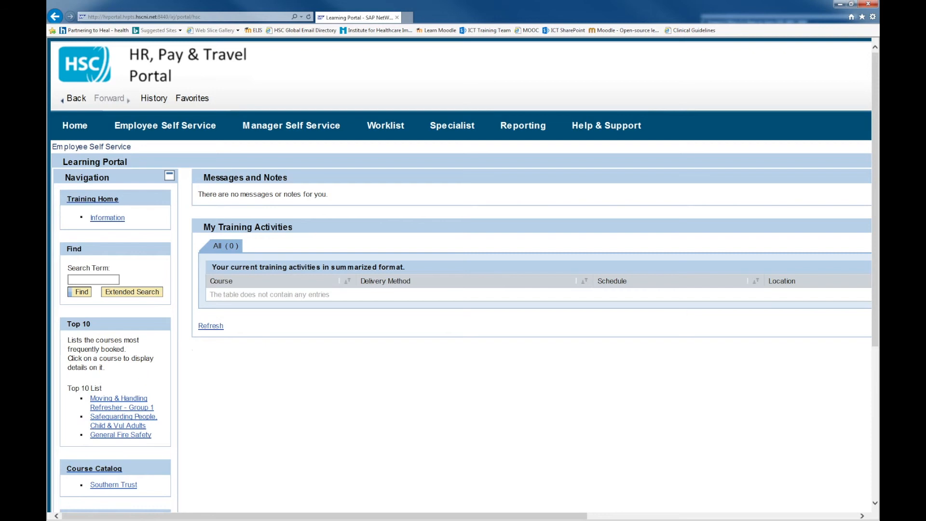
Show the Training Activities under My Learner Account
{"action": "scroll", "scroll_direction": "down", "scroll_amount": 3}
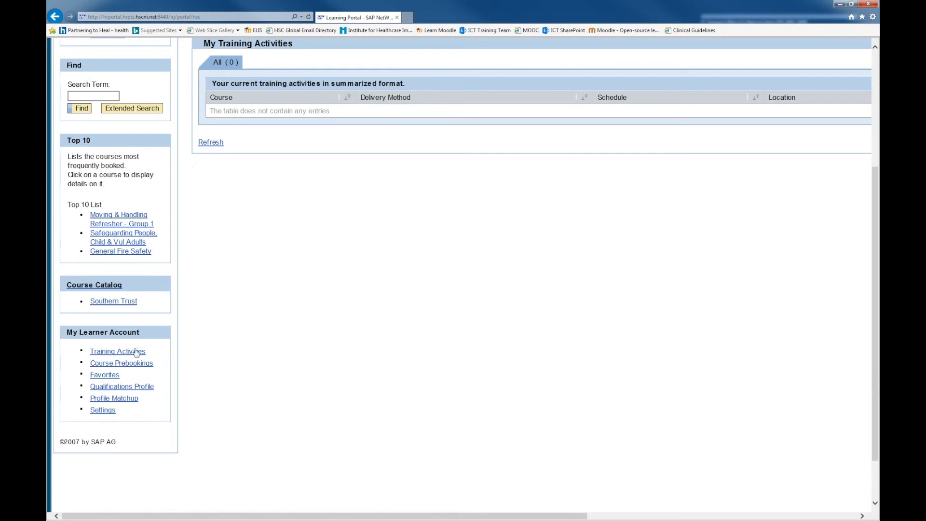
{"action": "left_click", "coordinate": [117, 350]}
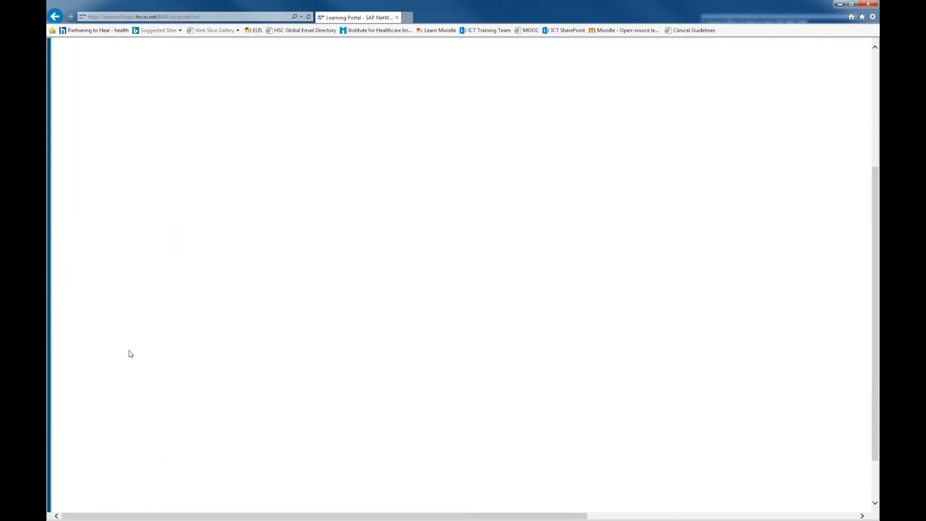